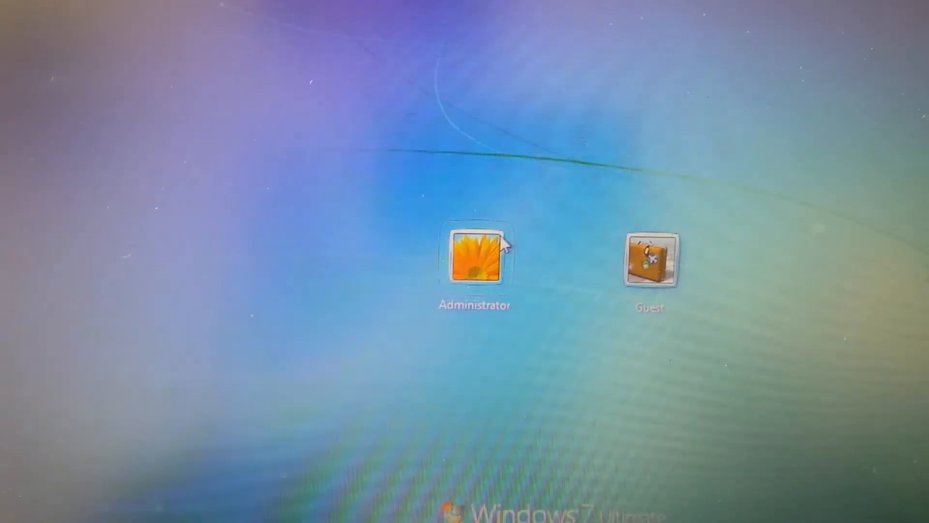
click(474, 258)
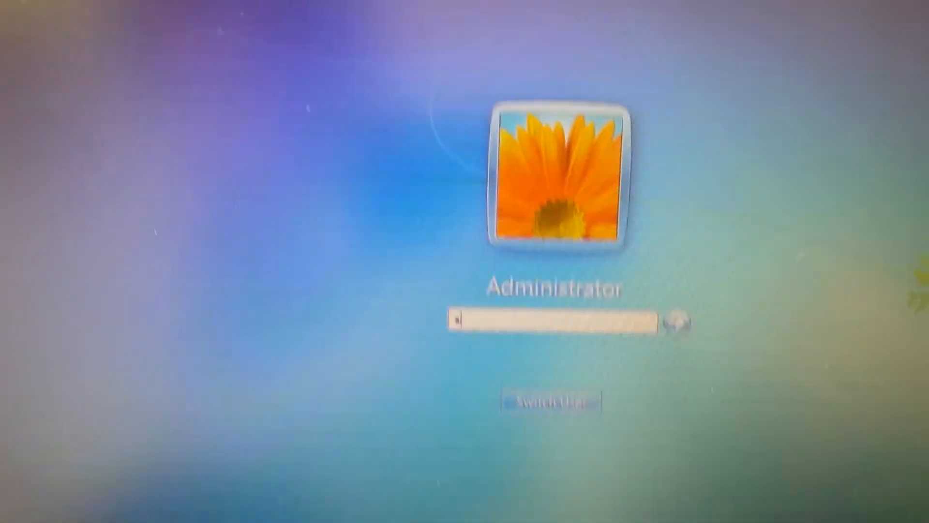
text(password)
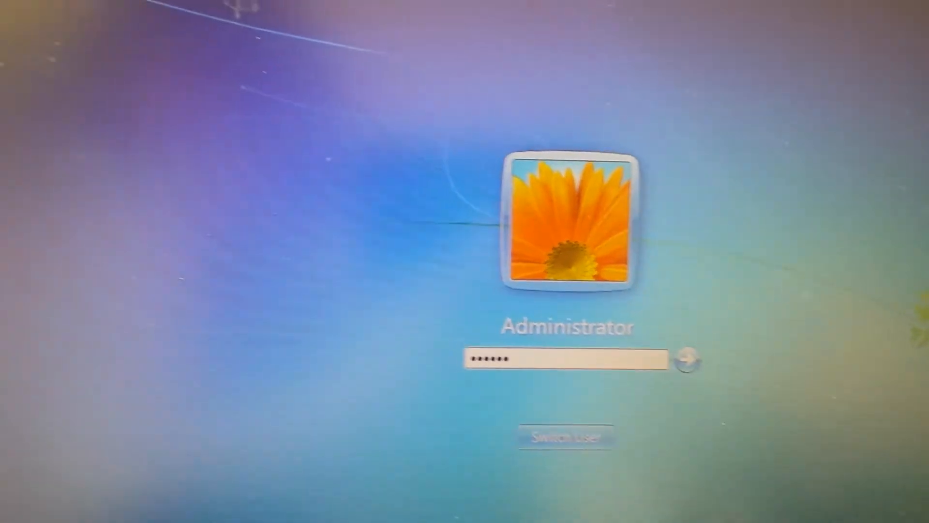